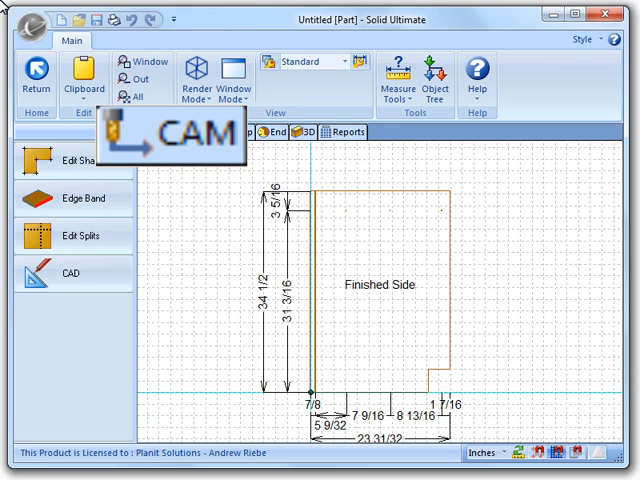
- Switch the part into the CAM view so its outline and work planes appear
{"action": "left_click", "coordinate": [164, 132]}
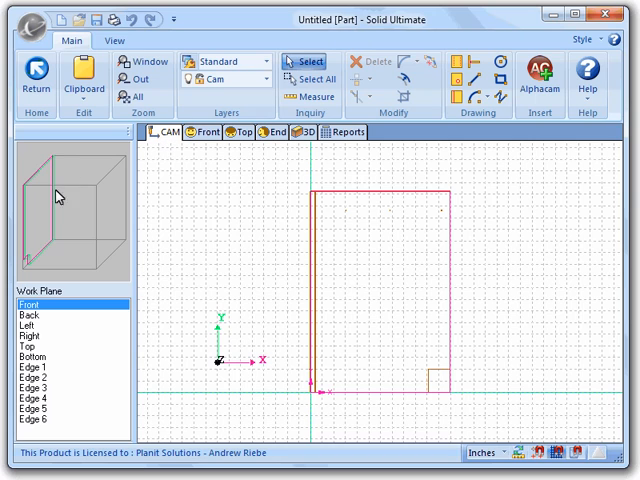
- Make Left the active work plane to see the part edge-on
{"action": "left_click", "coordinate": [22, 326]}
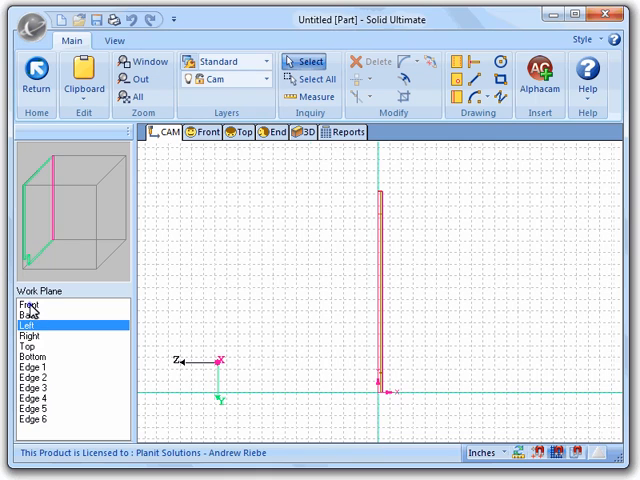
{"action": "left_click", "coordinate": [32, 300]}
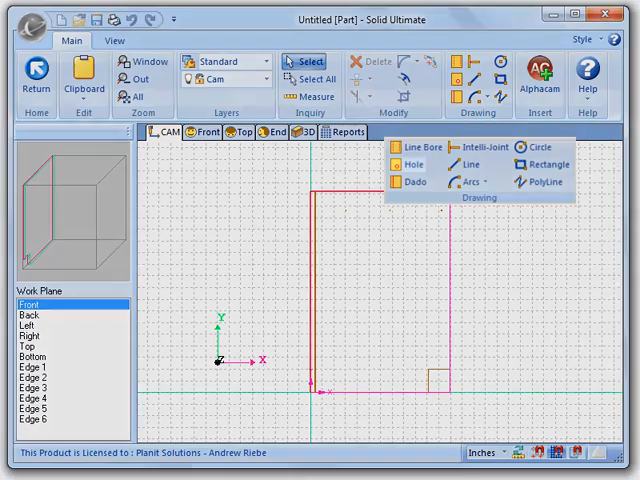
- Add a Line Bore on the front face at 1/2 diameter, 1/2 depth, 1 1/4 spacing
{"action": "left_click", "coordinate": [410, 164]}
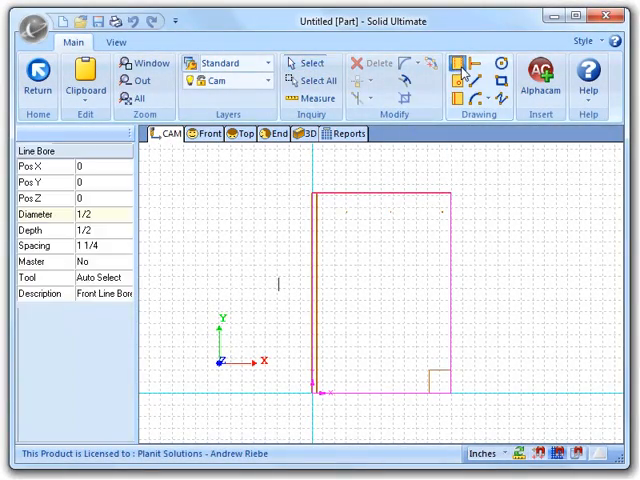
- Draw a Circle route centred on the front face at 1/2 depth with a center cut
{"action": "left_click", "coordinate": [330, 200]}
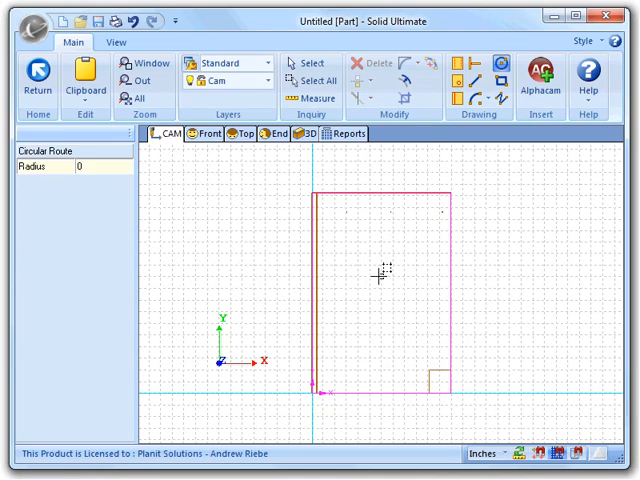
{"action": "left_click", "coordinate": [480, 98]}
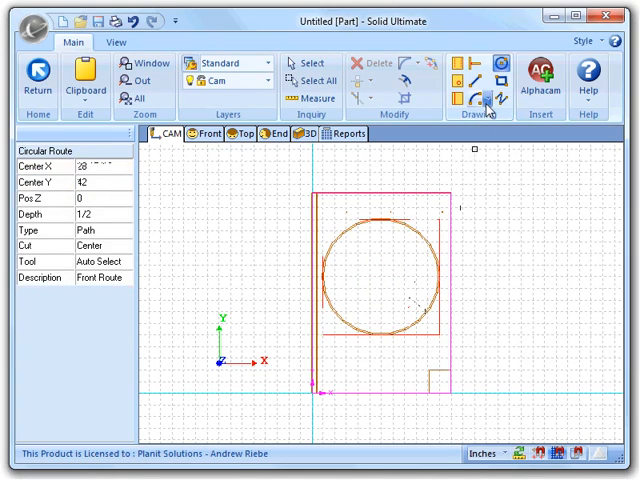